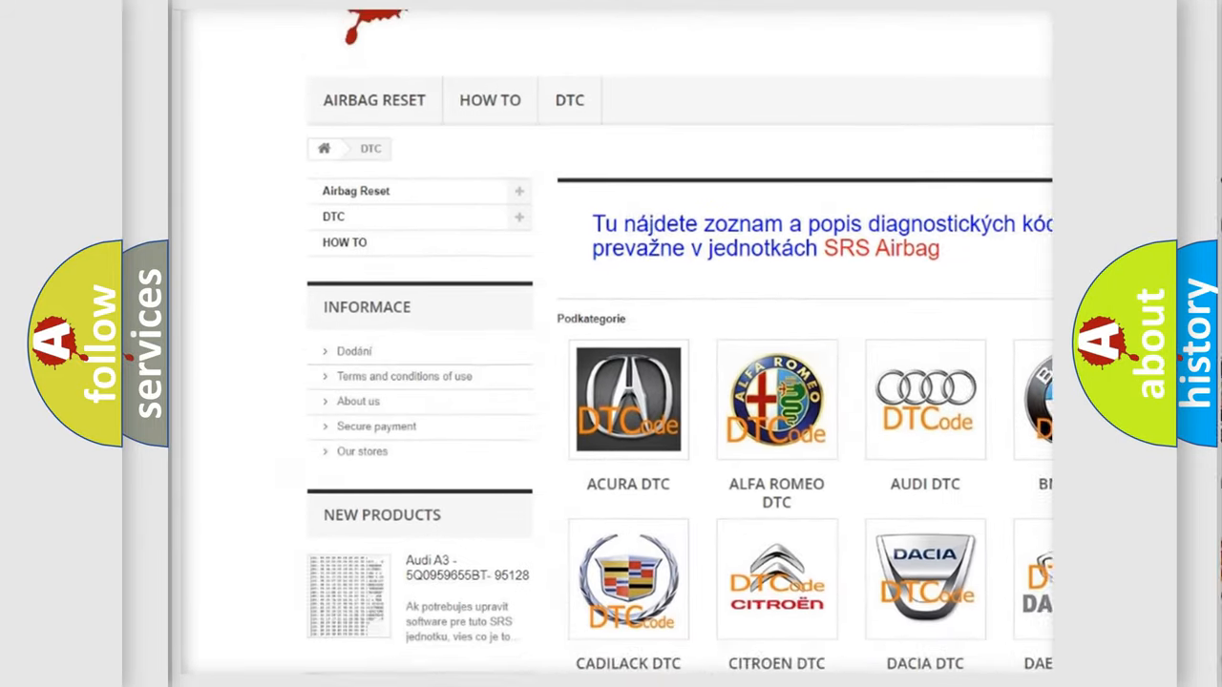
scroll("down", 3)
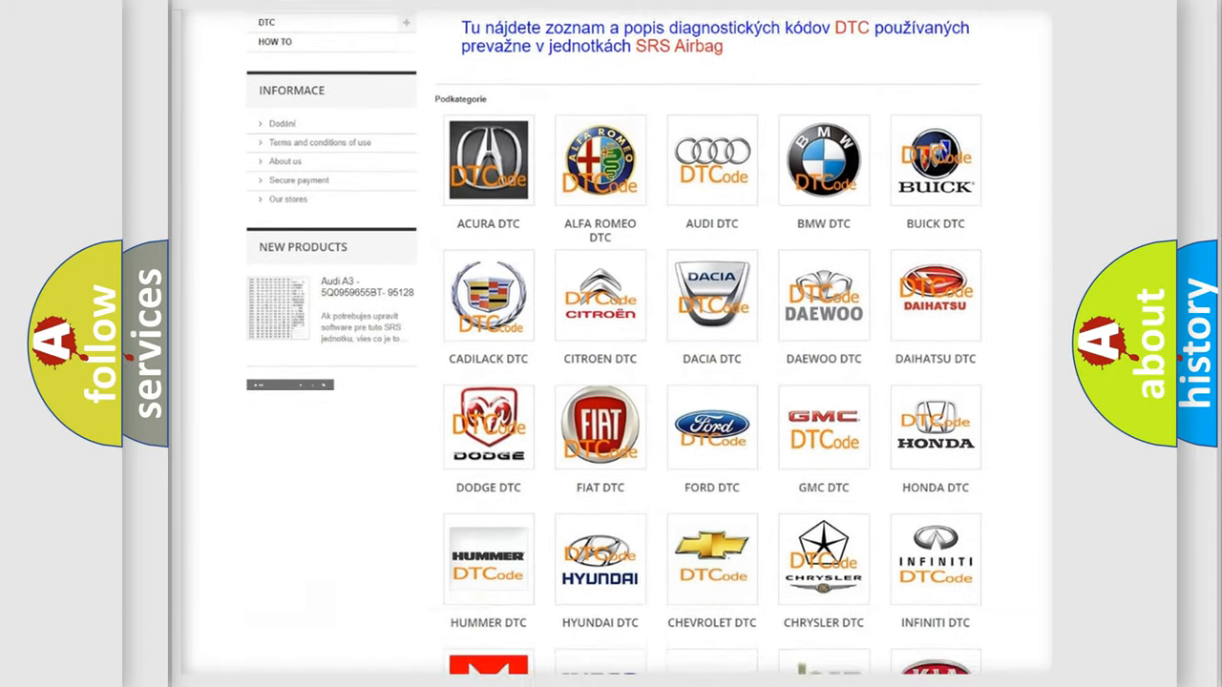
scroll("down", 3)
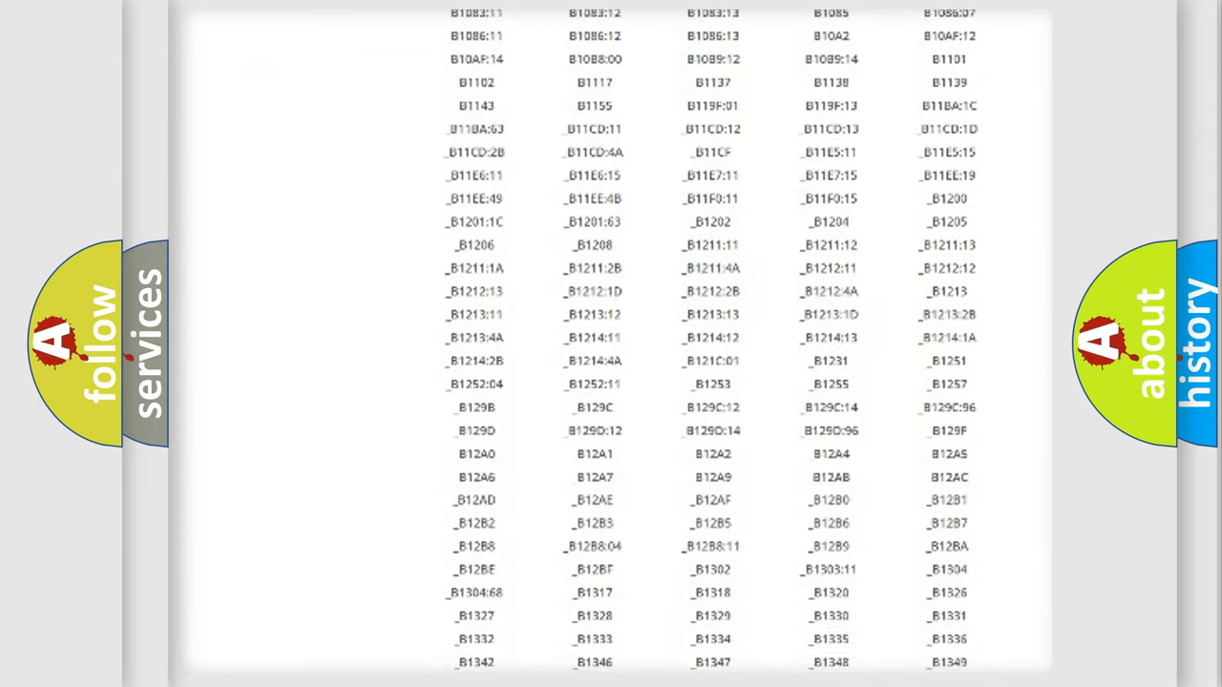
scroll("down", 3)
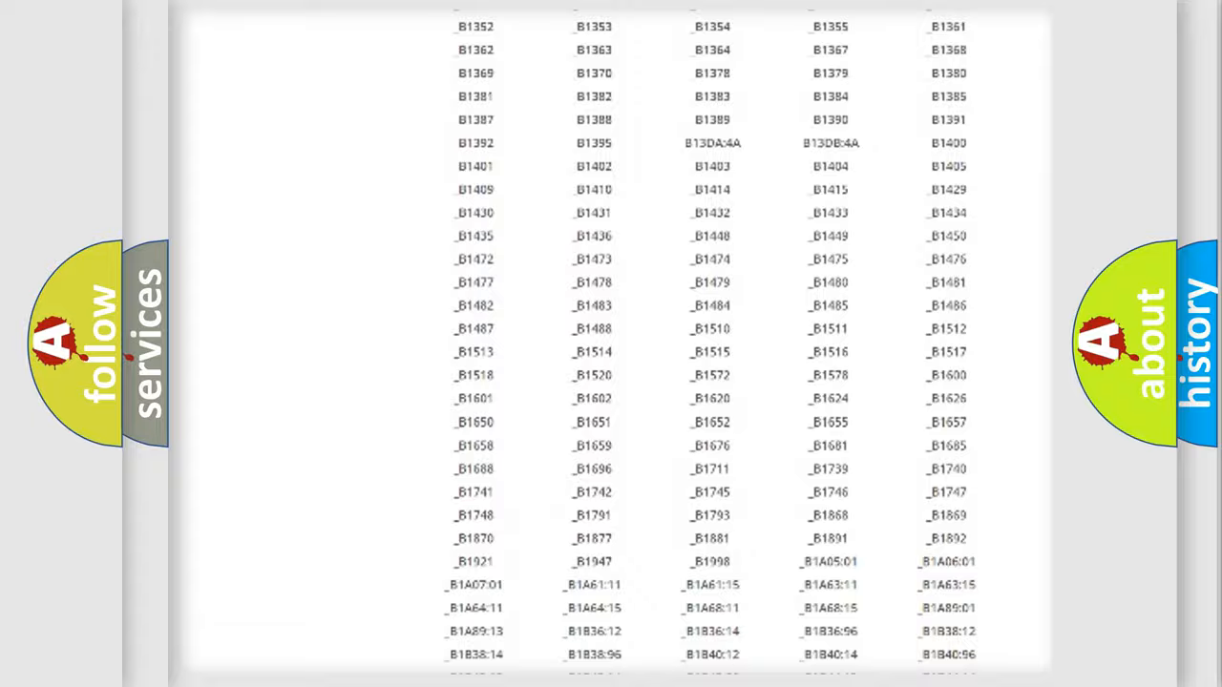